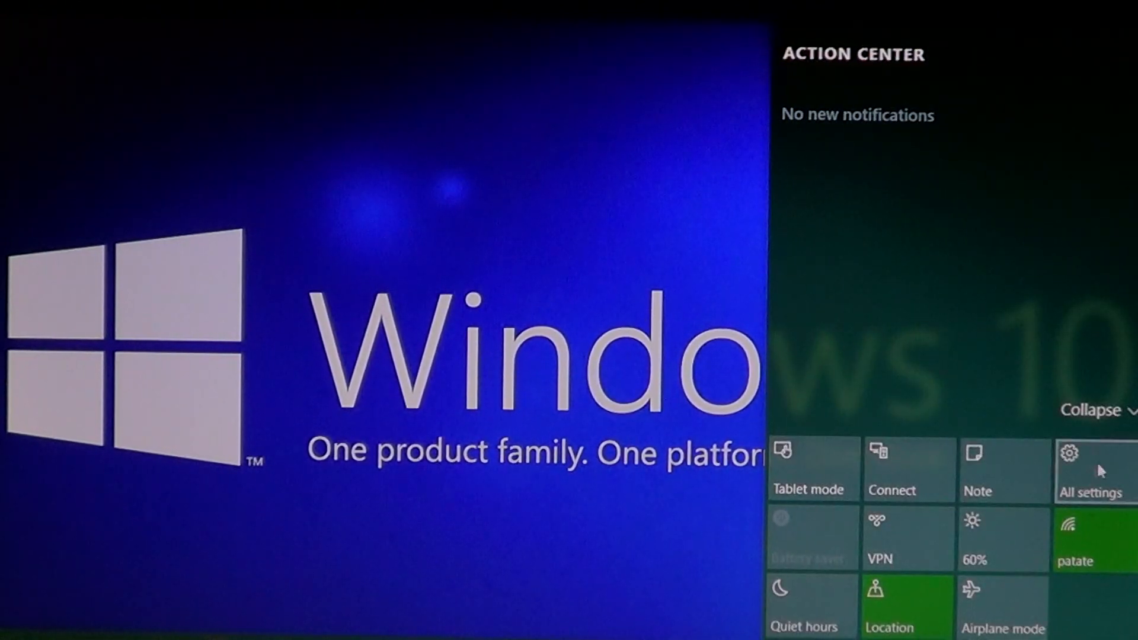
Go from Action Center's All settings to the Update & Security page
{"action": "left_click", "coordinate": [1091, 471]}
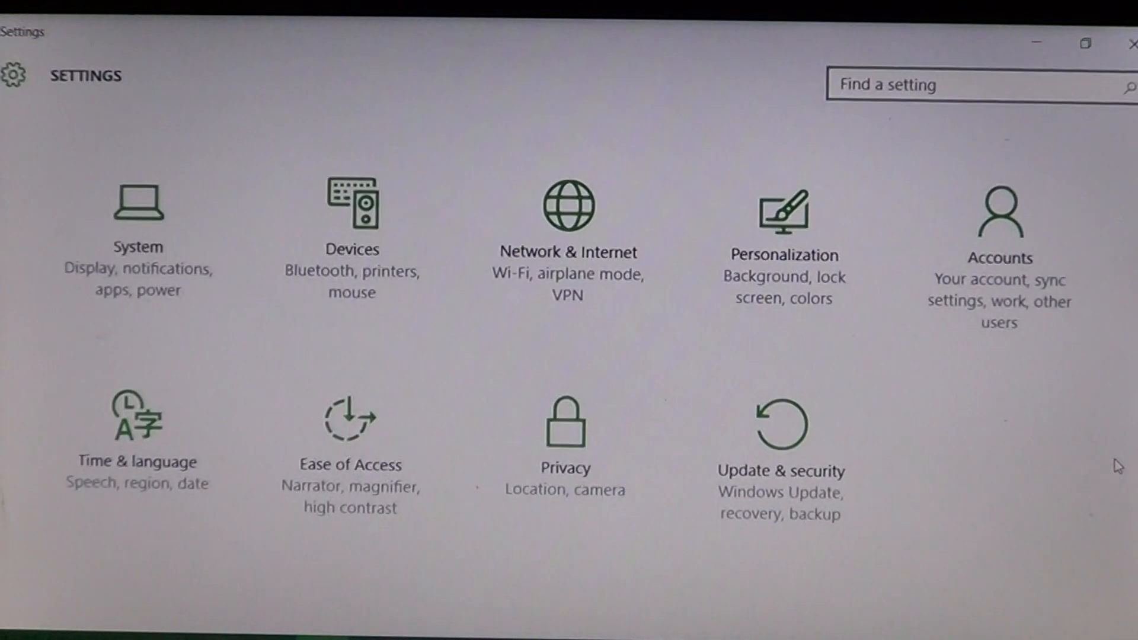
{"action": "mouse_move", "coordinate": [748, 424]}
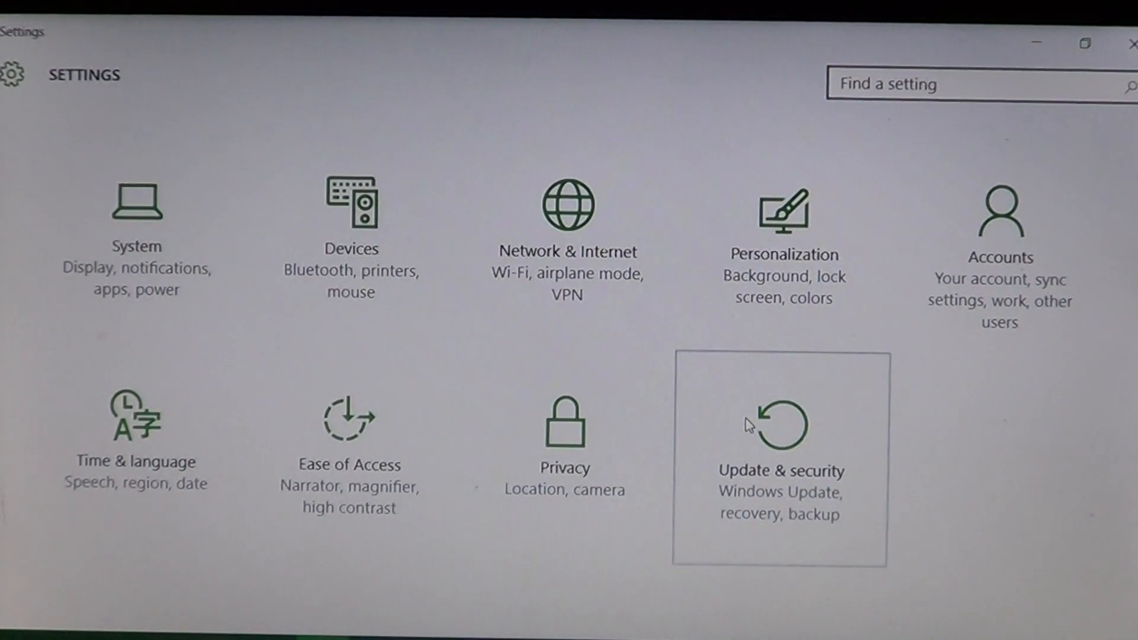
{"action": "left_click", "coordinate": [780, 424]}
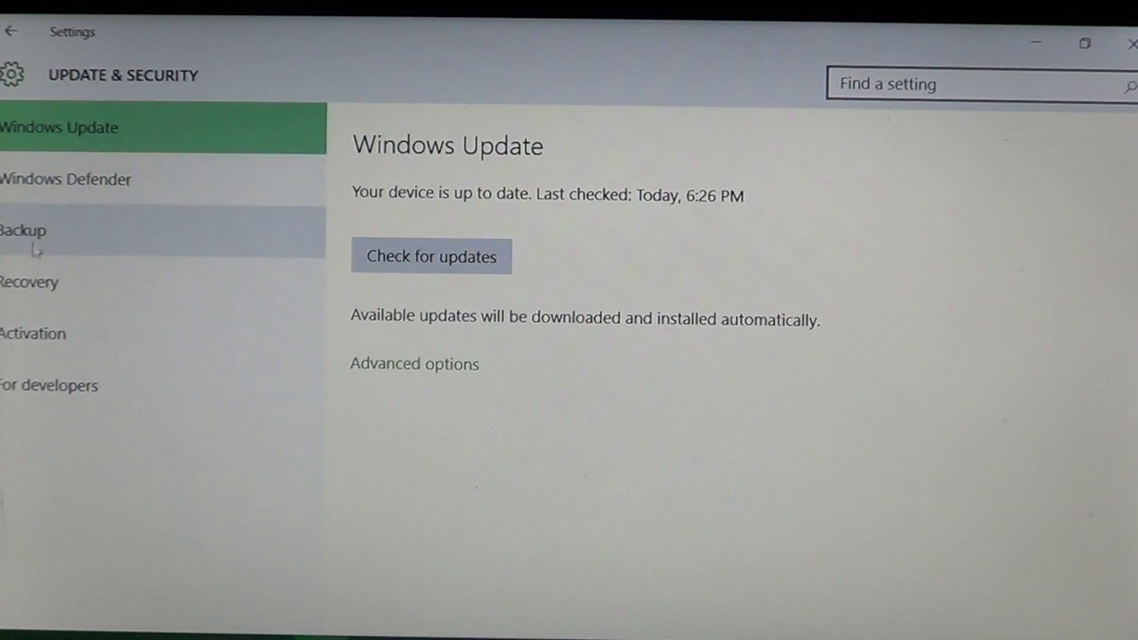
{"action": "mouse_move", "coordinate": [31, 283]}
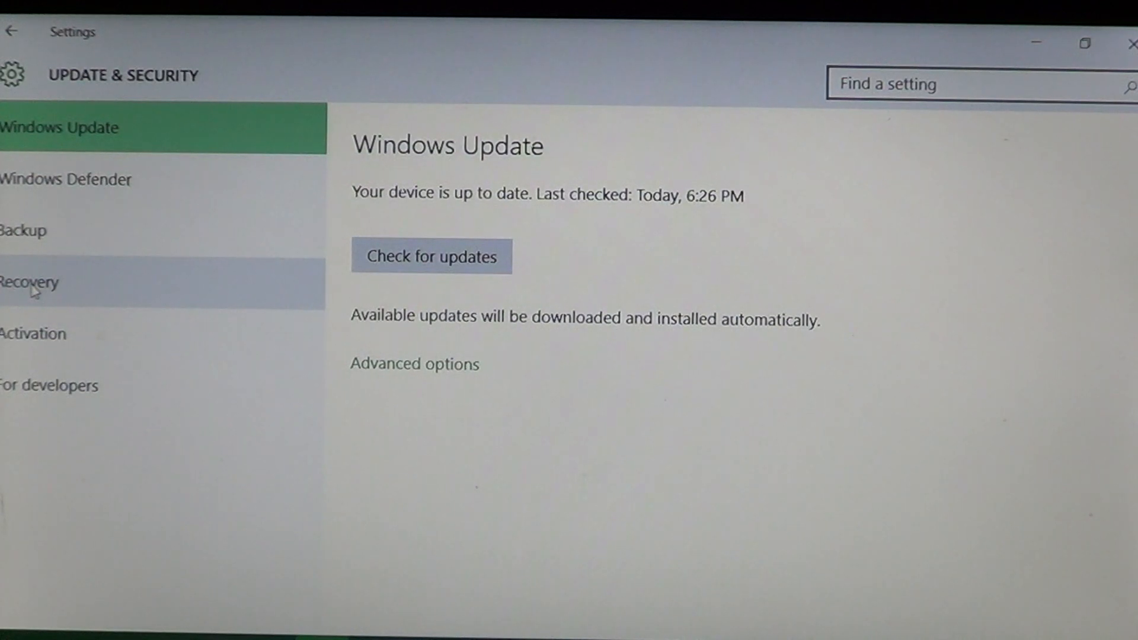
Restart the PC into Advanced startup from the Recovery page
{"action": "left_click", "coordinate": [31, 282]}
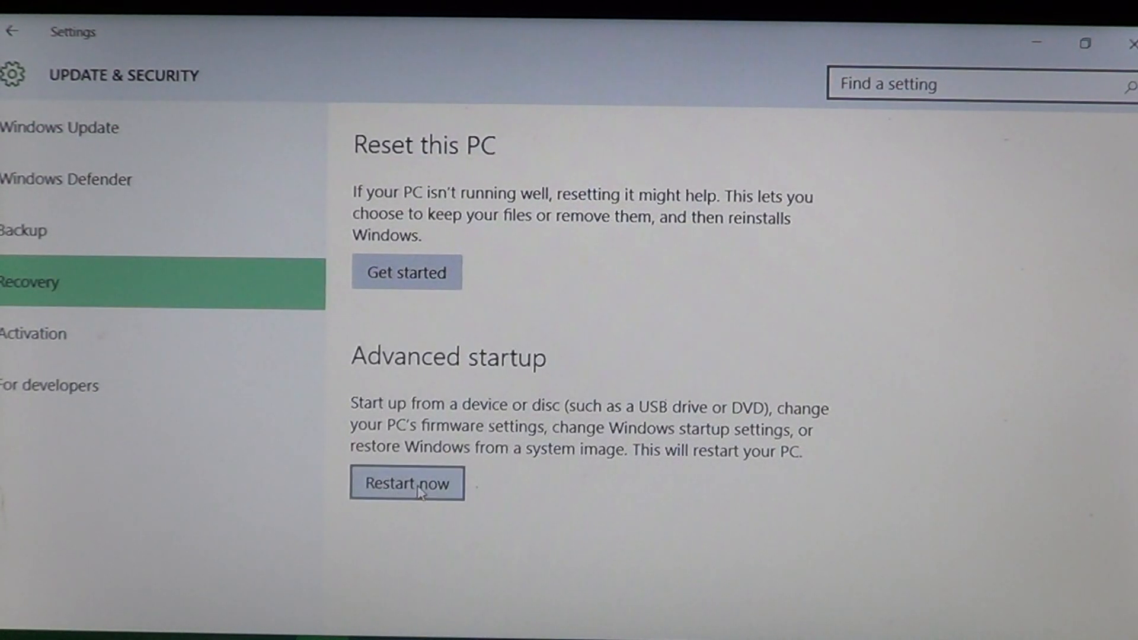
{"action": "left_click", "coordinate": [407, 483]}
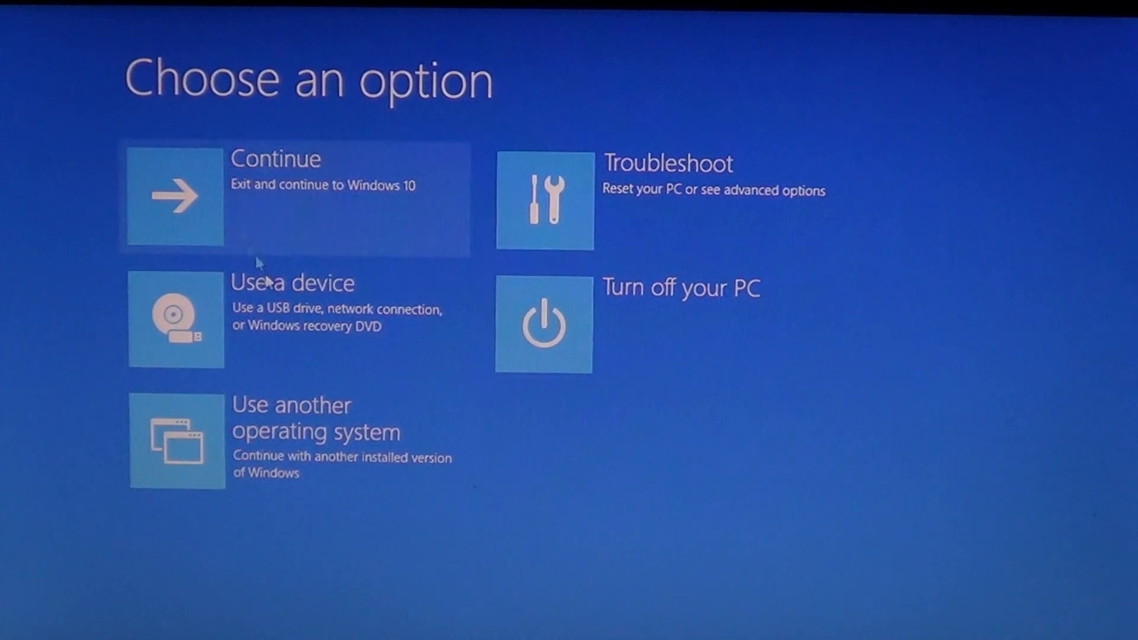
{"action": "mouse_move", "coordinate": [499, 574]}
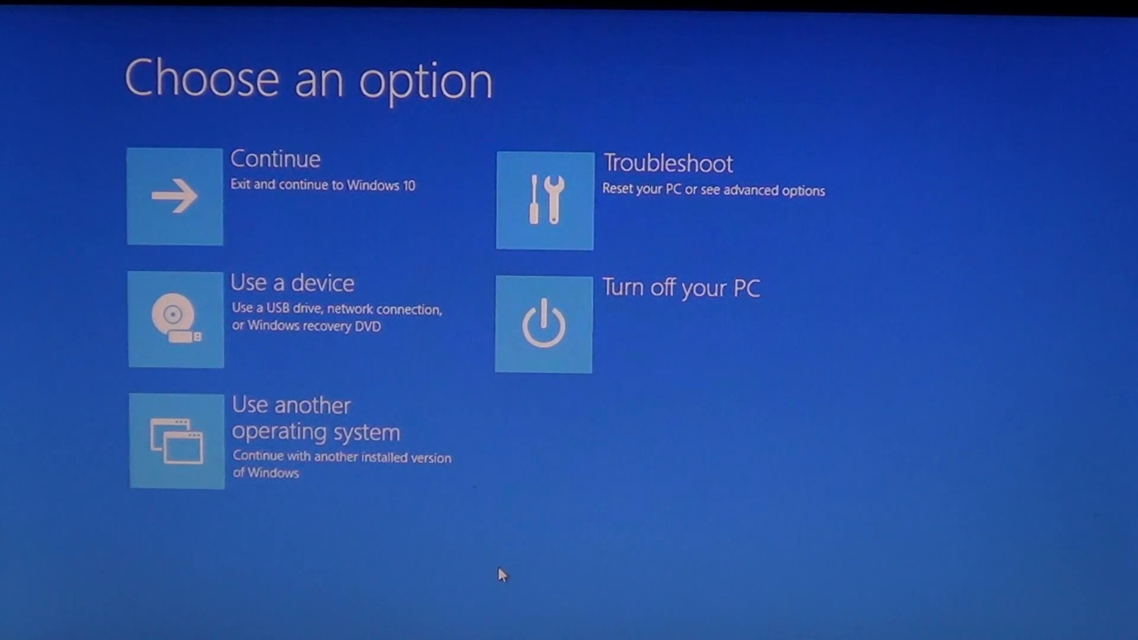
{"action": "mouse_move", "coordinate": [659, 195]}
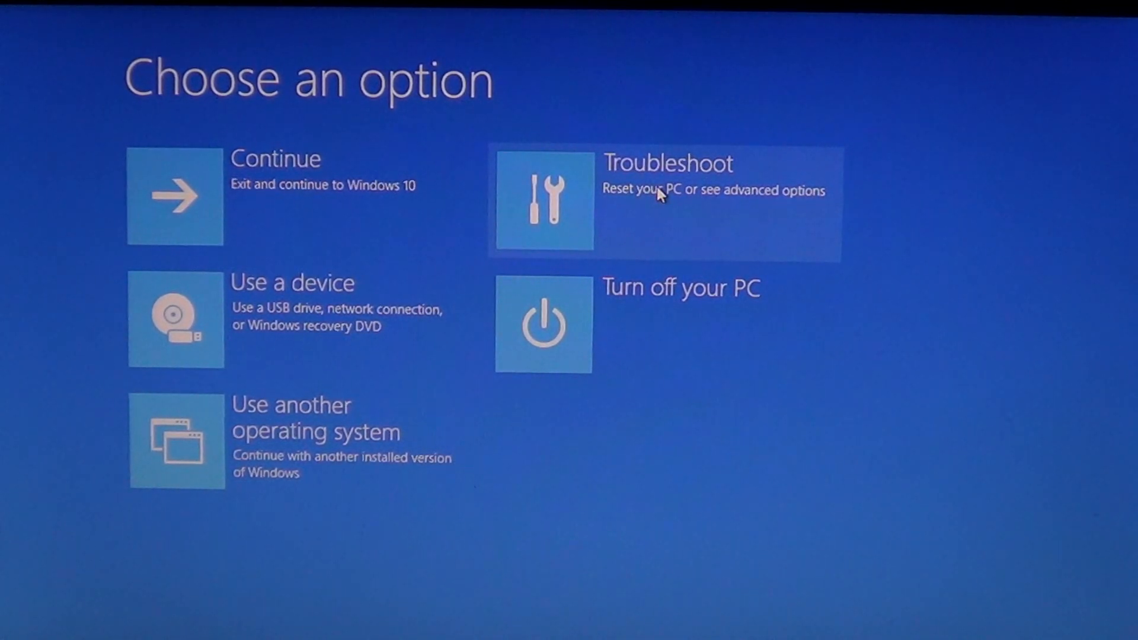
Go through Troubleshoot and Advanced options to restart into UEFI Firmware Settings
{"action": "left_click", "coordinate": [660, 199]}
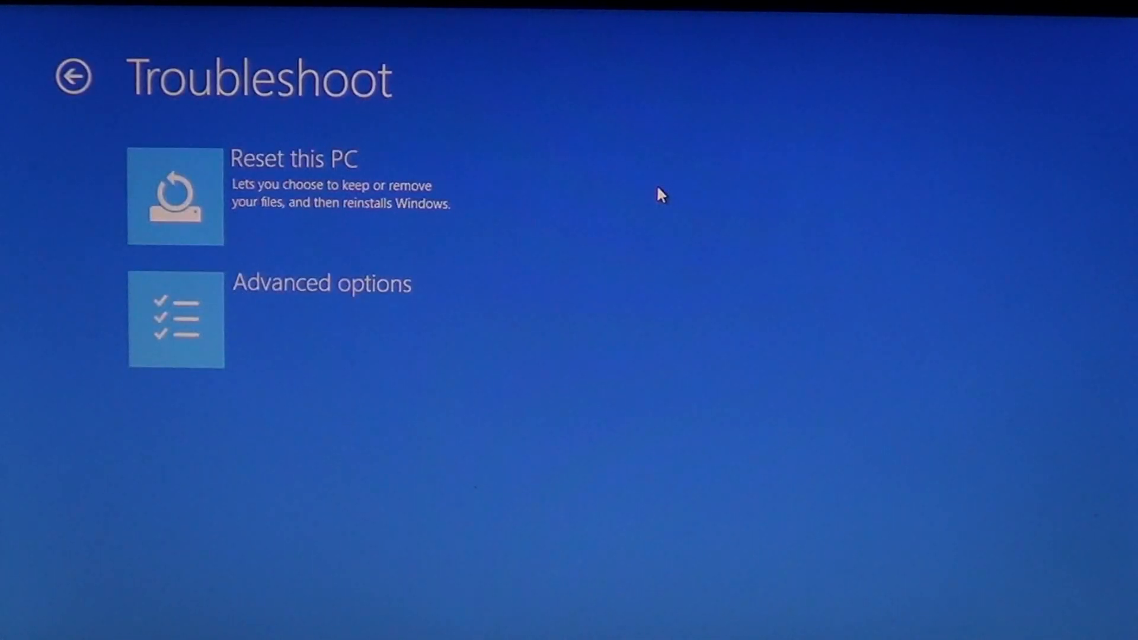
{"action": "mouse_move", "coordinate": [294, 319]}
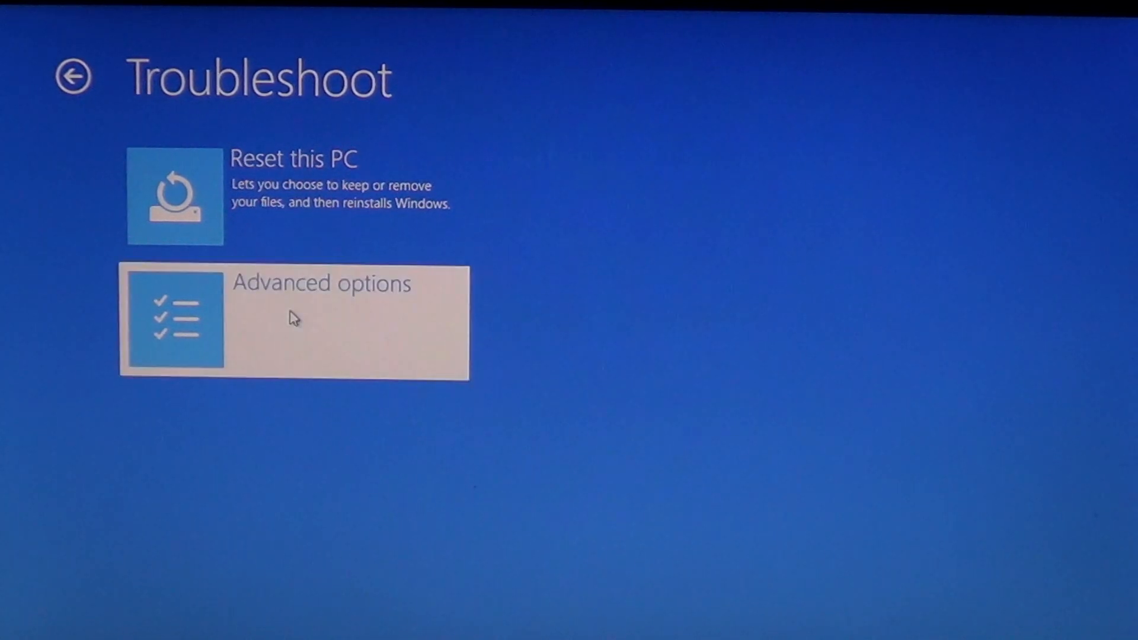
{"action": "left_click", "coordinate": [293, 322]}
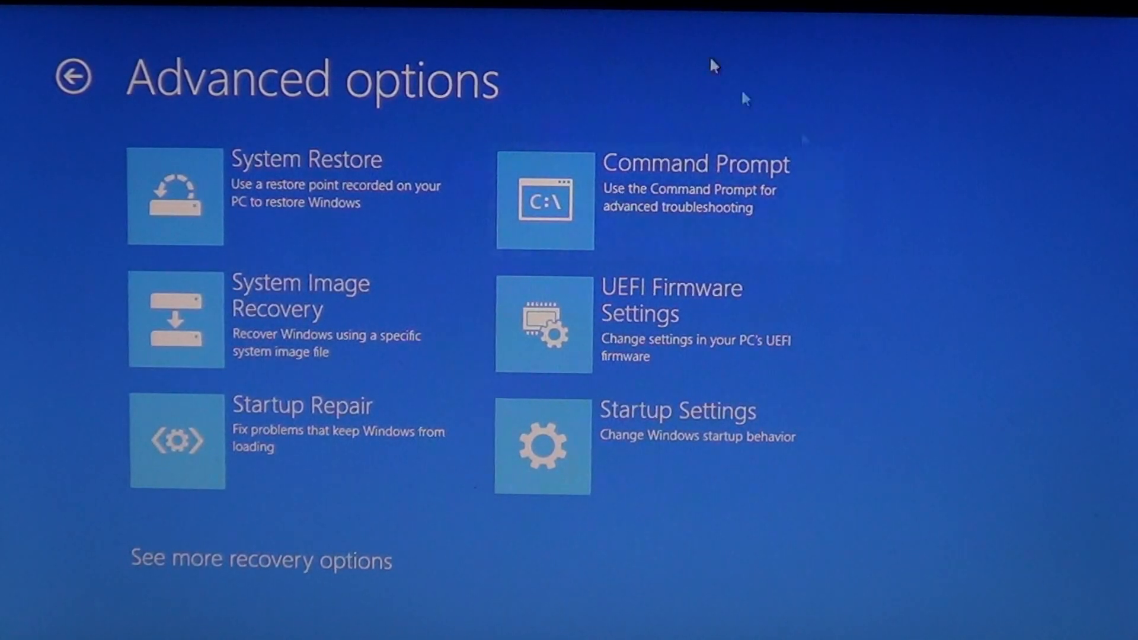
{"action": "mouse_move", "coordinate": [615, 615]}
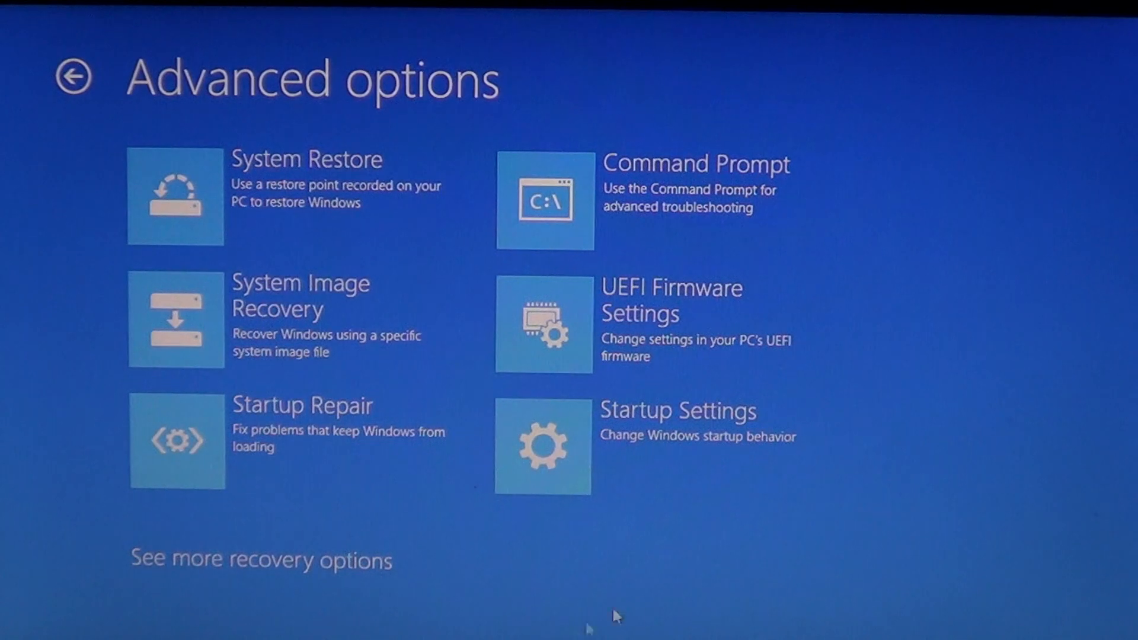
{"action": "mouse_move", "coordinate": [620, 335]}
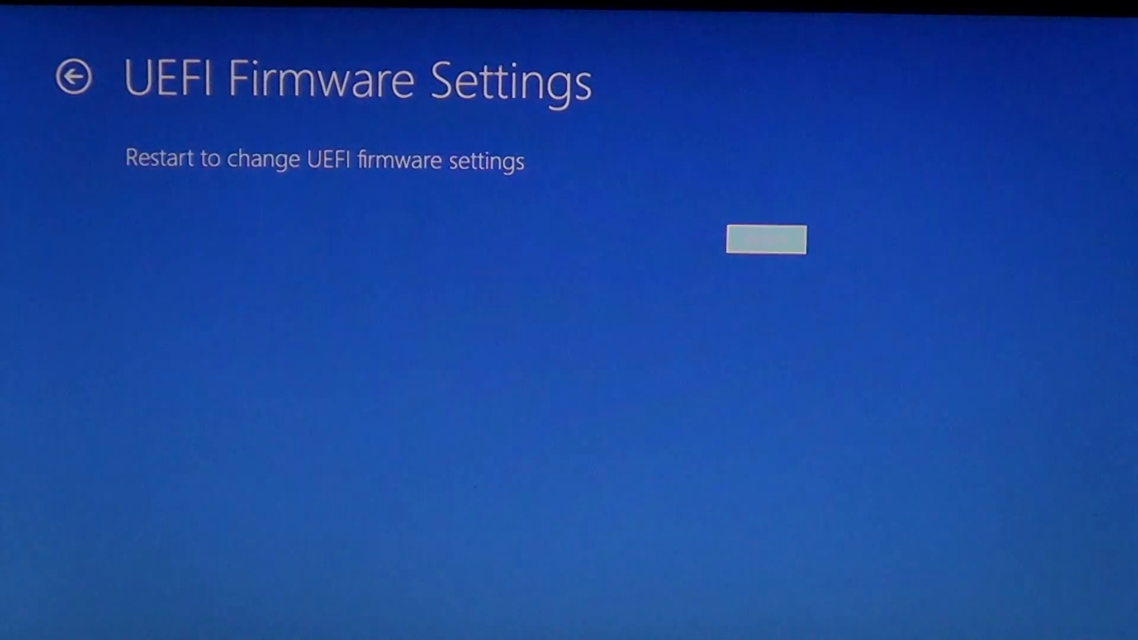
{"action": "left_click", "coordinate": [765, 239]}
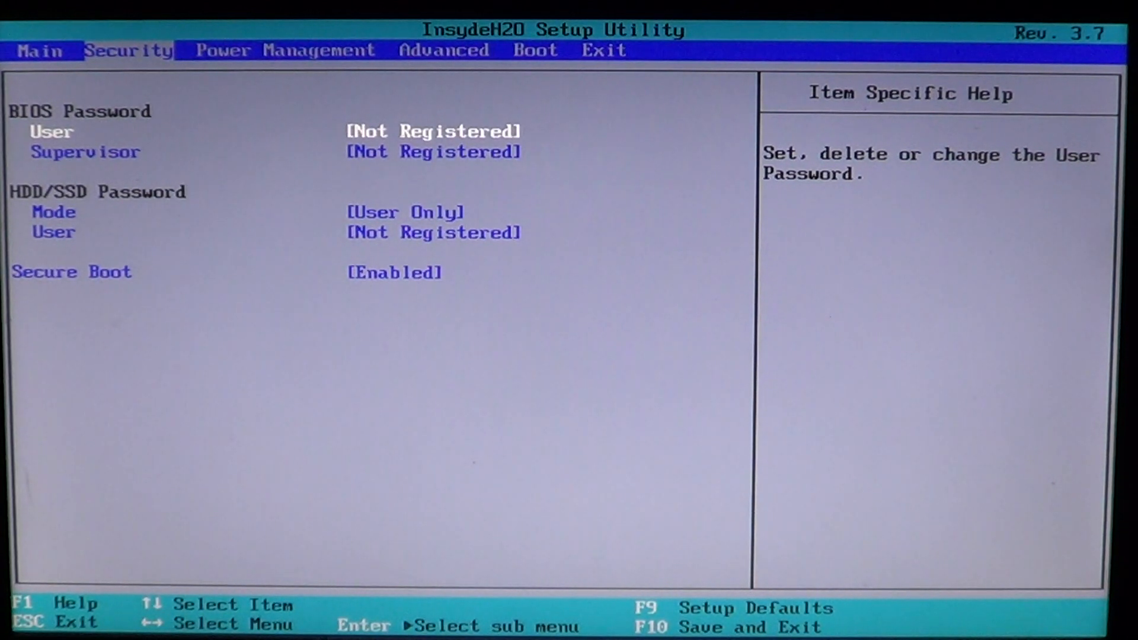
Move from the Security page to the Advanced page of the setup utility
{"action": "key", "text": "Right"}
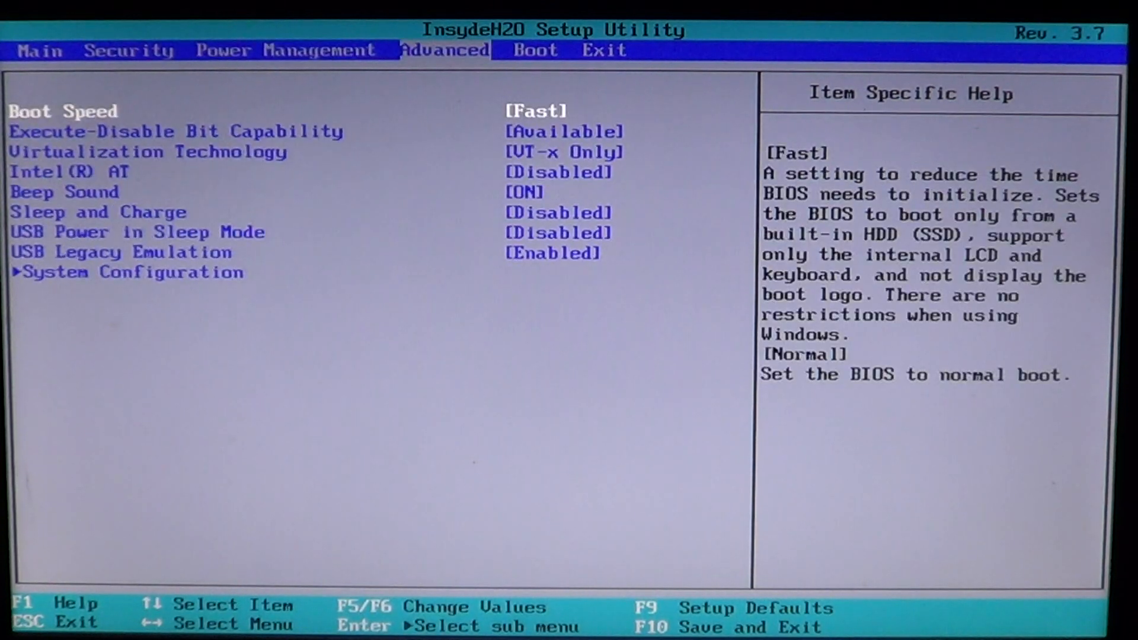
Browse past the Advanced and Boot pages to reach the Main page
{"action": "key", "text": "Right"}
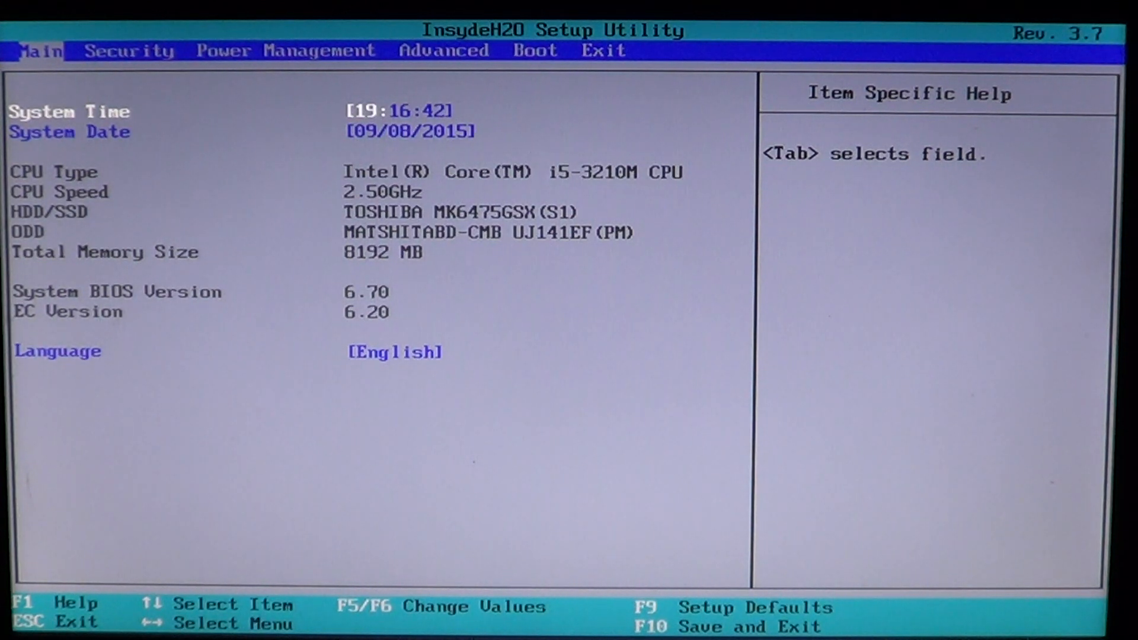
Request Exit Discarding Changes from the Exit page, bringing up the Yes/No confirmation
{"action": "left_click", "coordinate": [535, 50]}
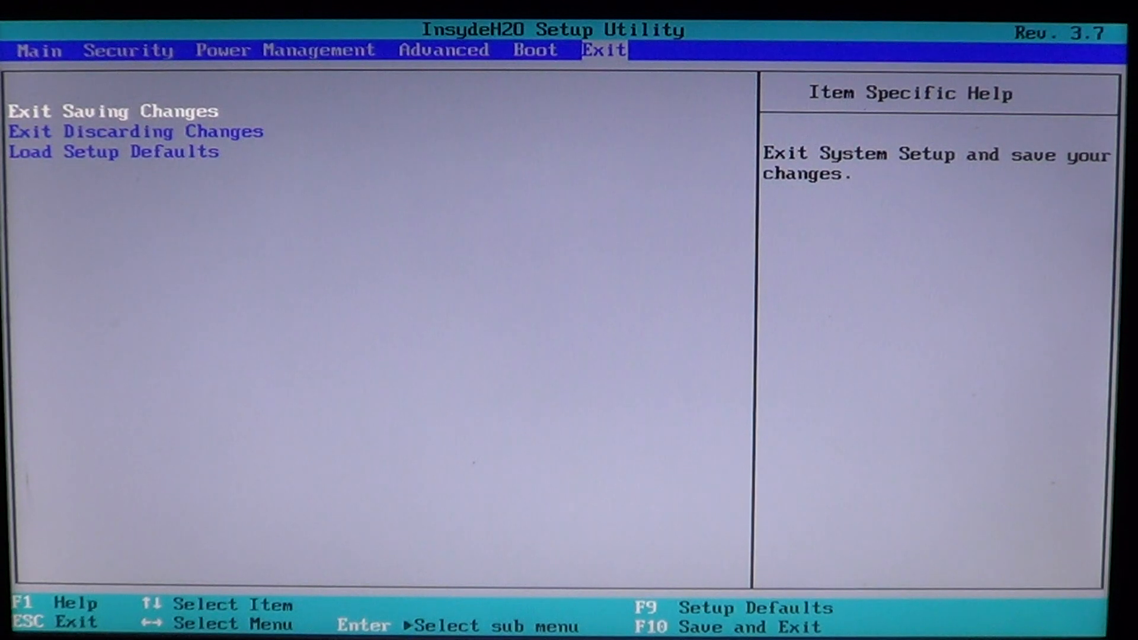
{"action": "key", "text": "Down"}
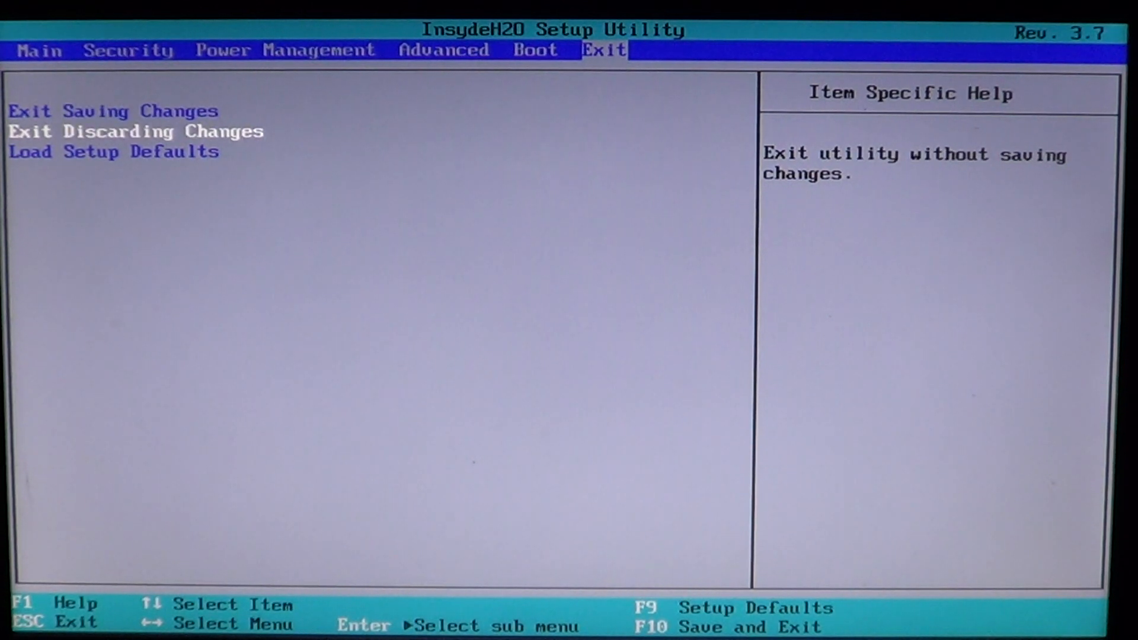
{"action": "key", "text": "Enter"}
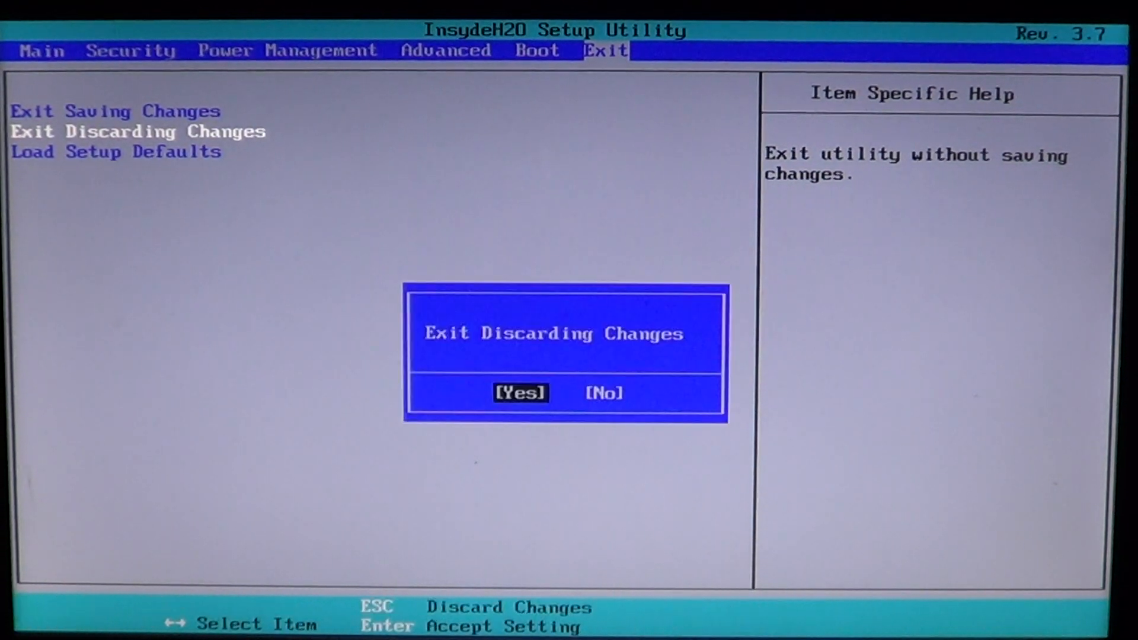